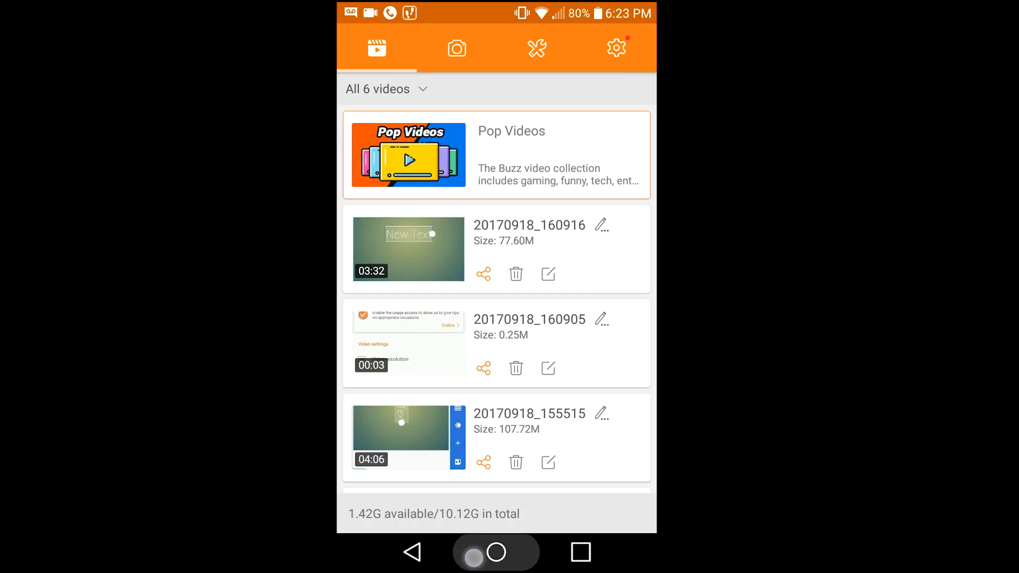
Reopen DU Recorder and go to its Settings, where Video resolution reads 1080p
left_click(496, 551)
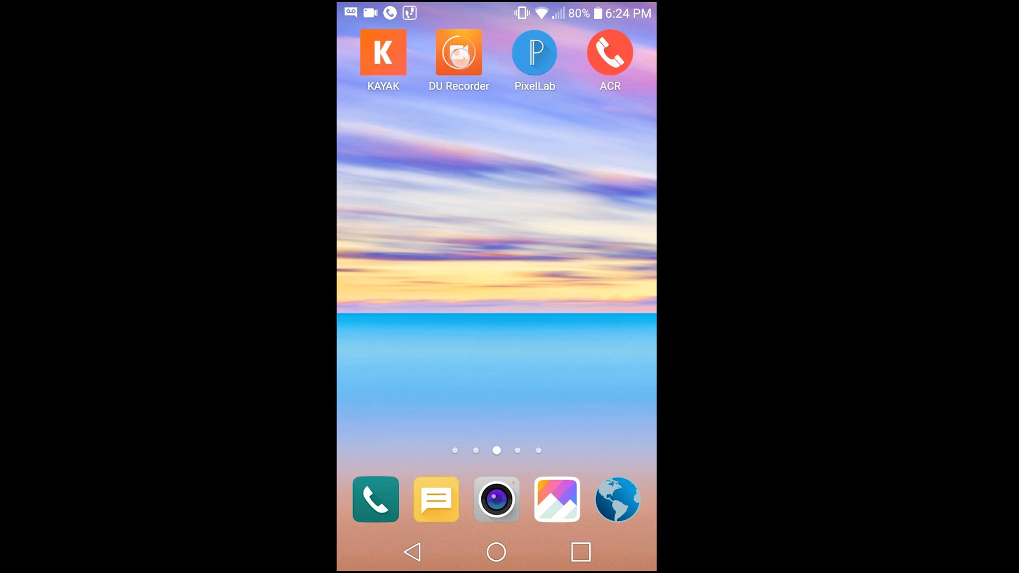
left_click(458, 51)
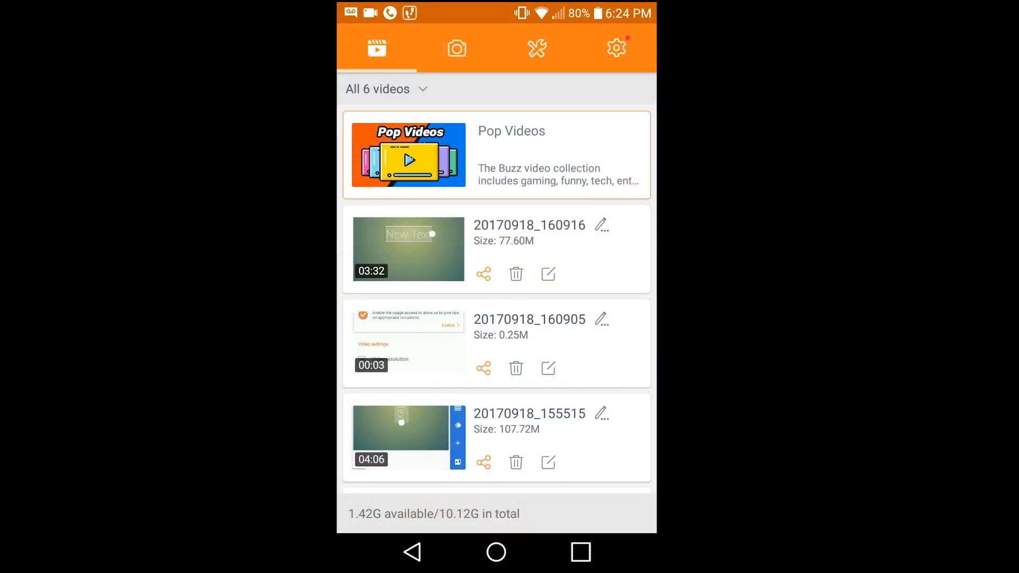
left_click(616, 47)
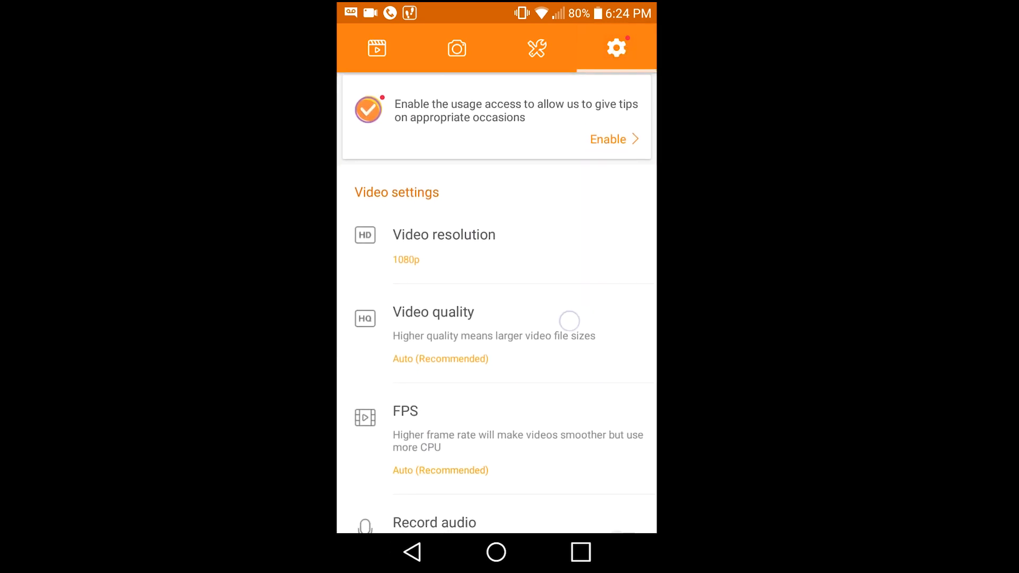
scroll("down", 3)
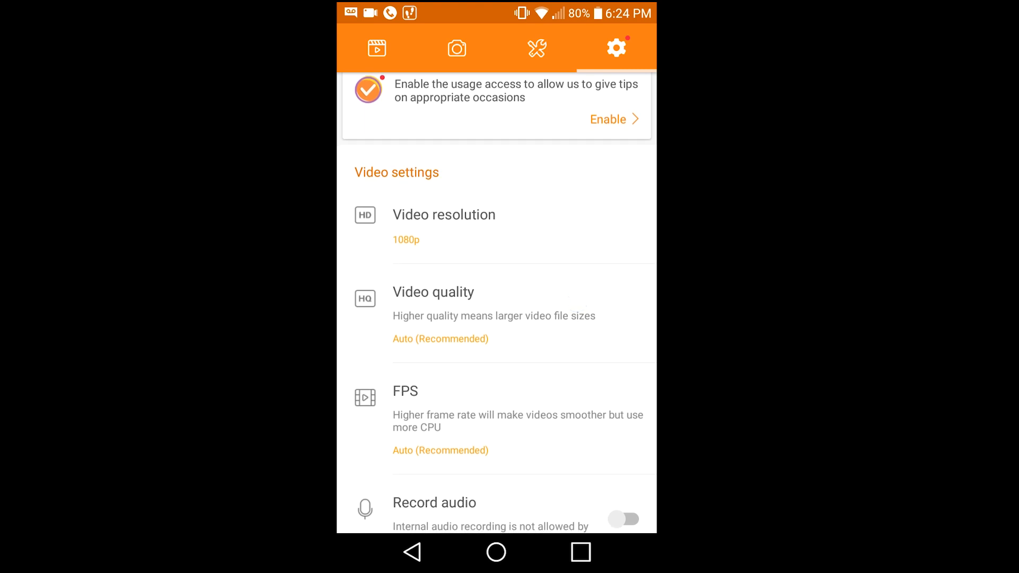
left_click(444, 227)
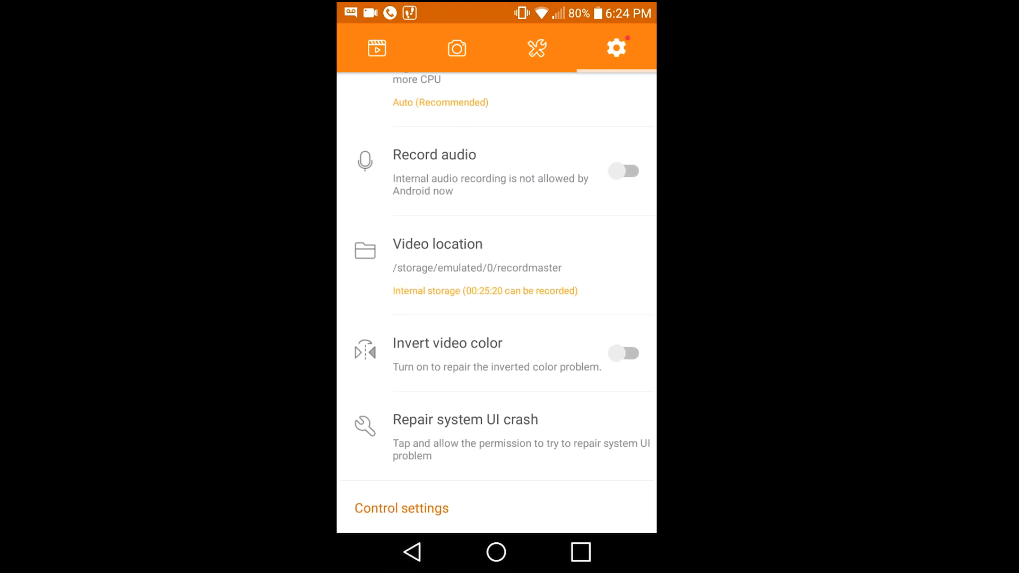
Scroll through the settings to Recording tools, with Show touches on, reaching the Watermark option
scroll("down", 3)
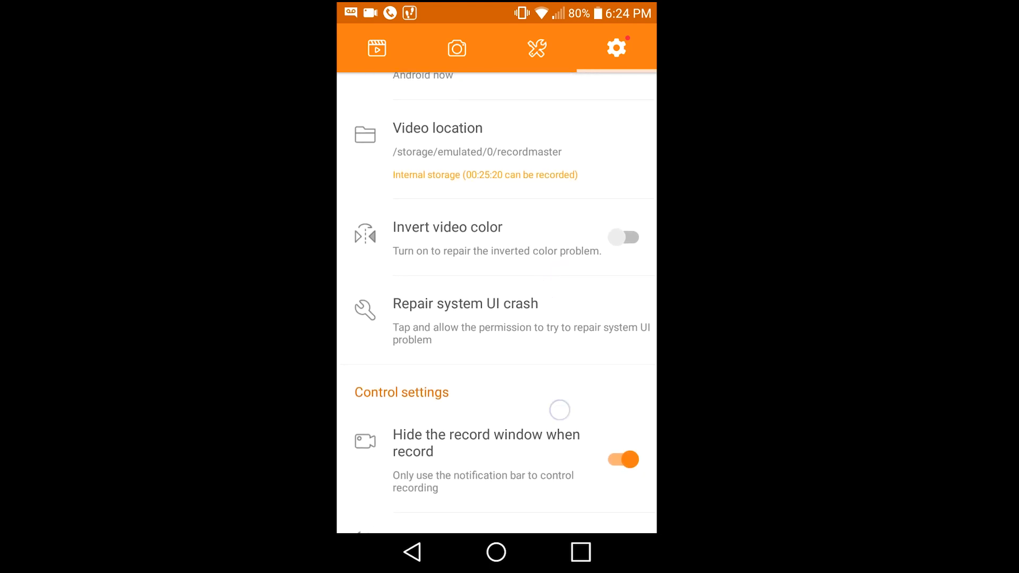
scroll("down", 3)
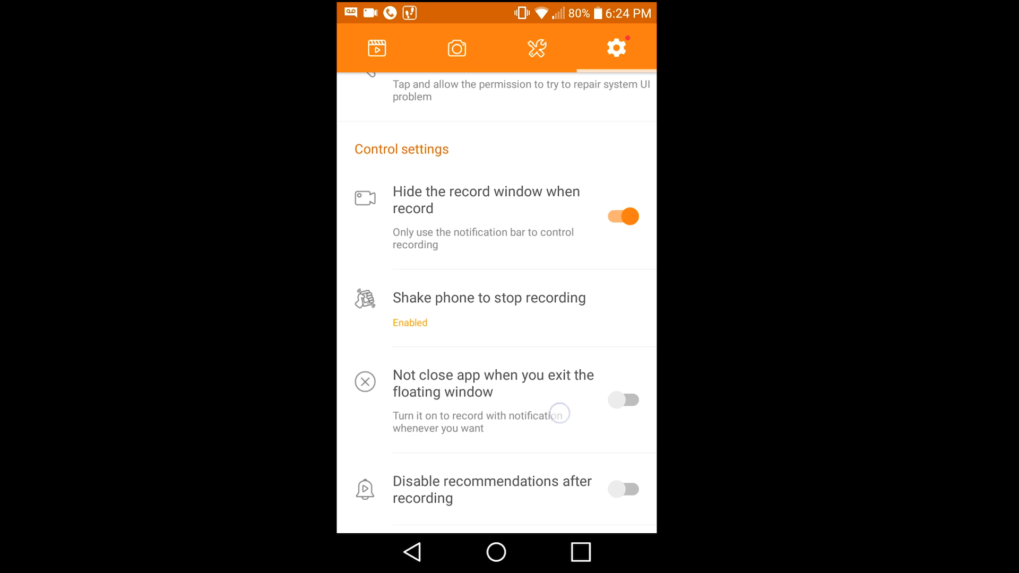
scroll("down", 3)
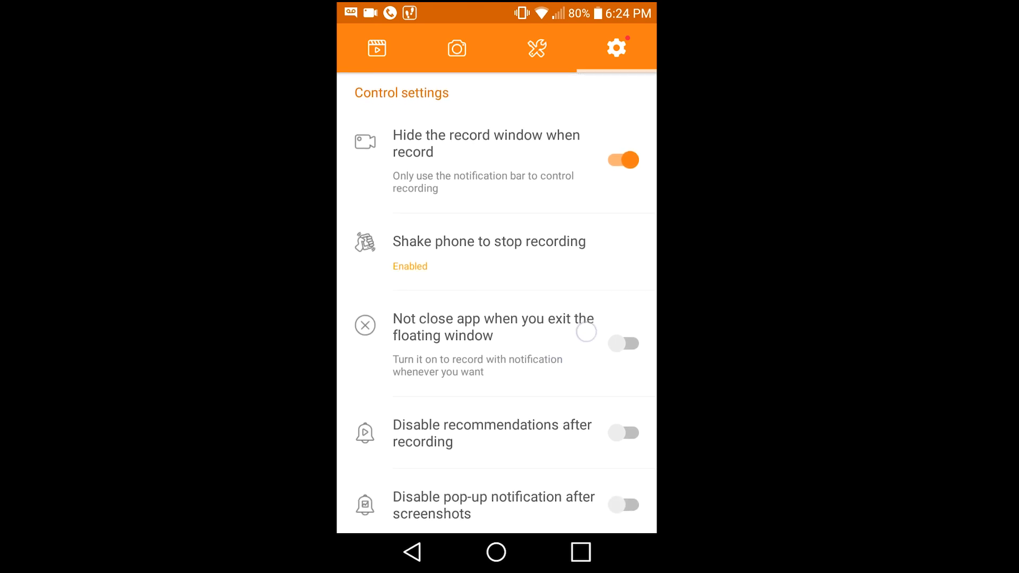
scroll("down", 3)
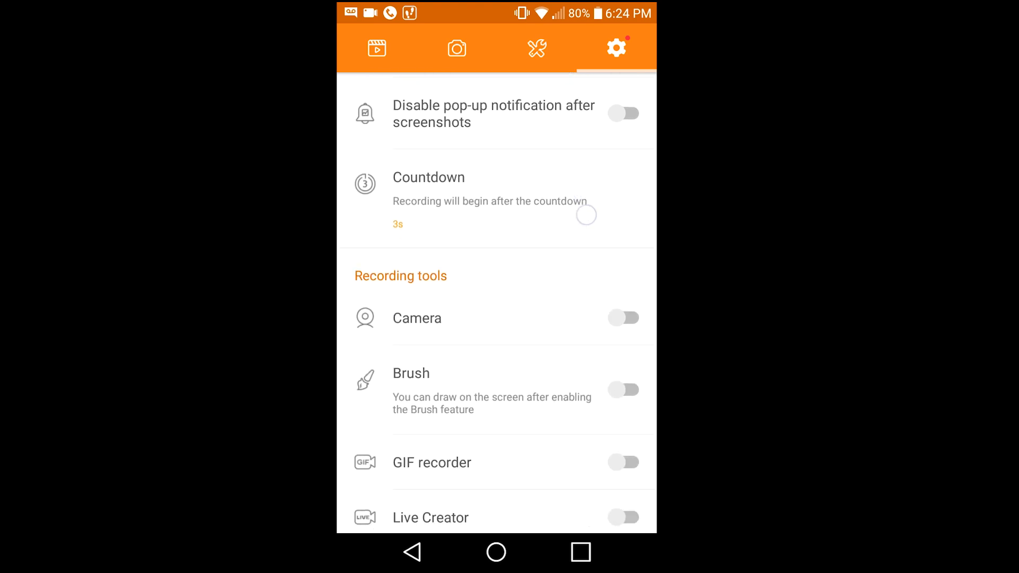
scroll("down", 3)
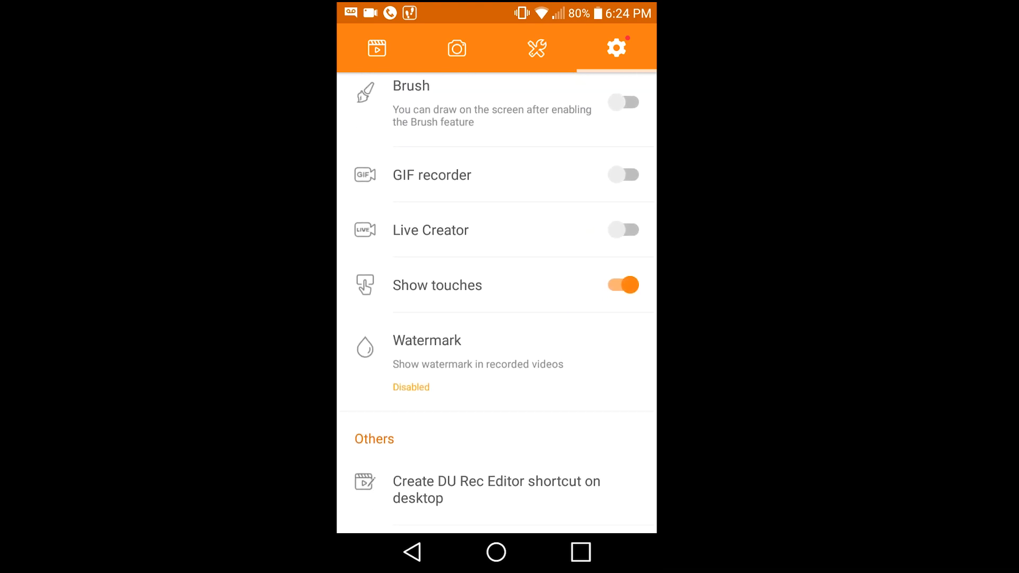
scroll("down", 3)
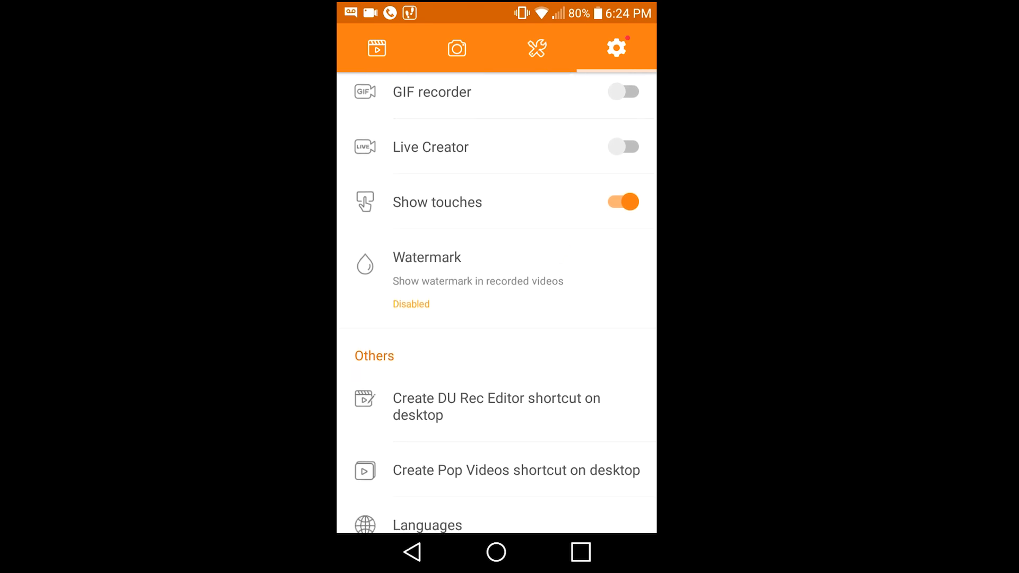
scroll("down", 3)
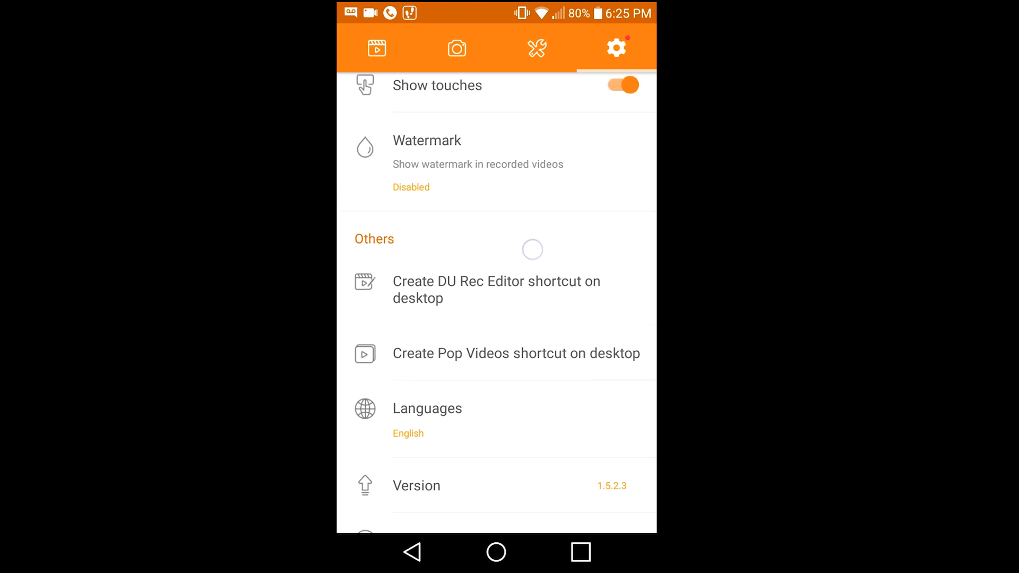
scroll("down", 3)
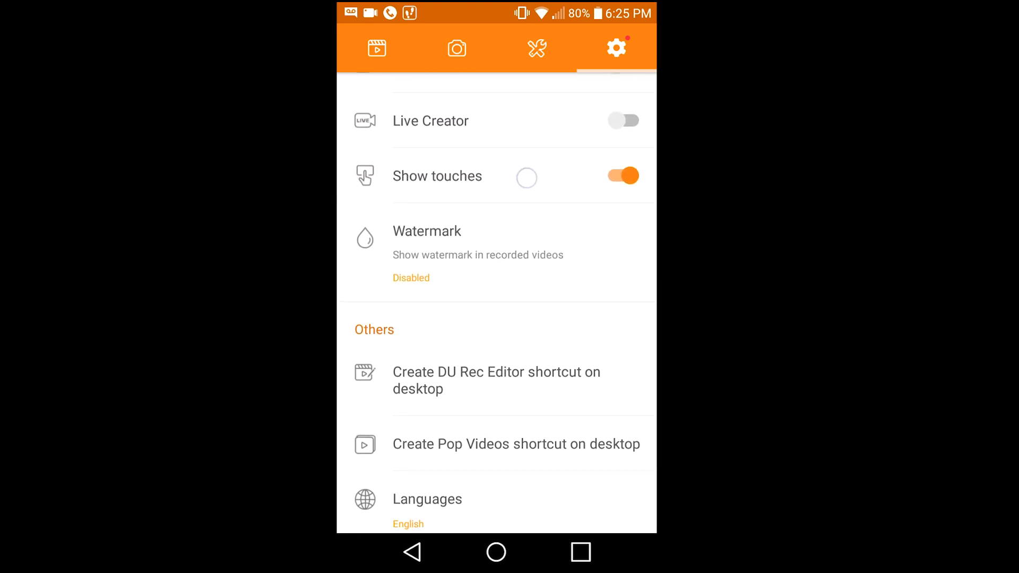
scroll("down", 3)
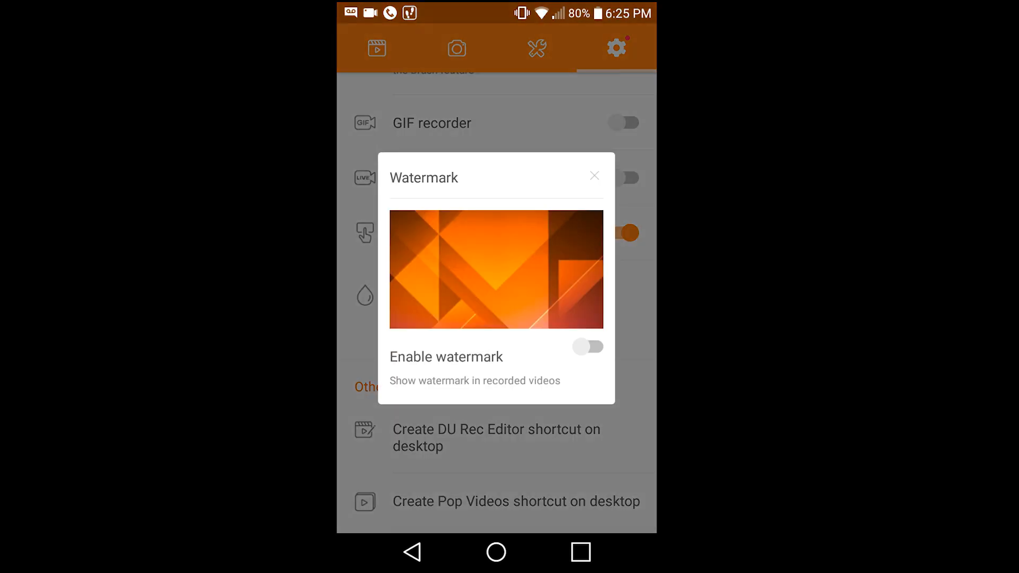
Preview Enable watermark on, switch it back off and close the Watermark dialog
left_click(587, 346)
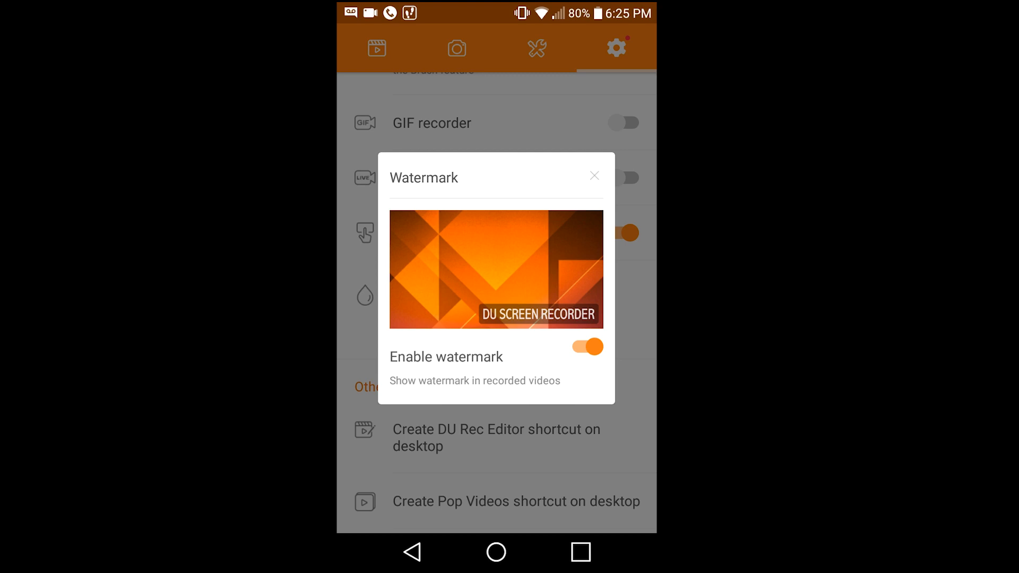
left_click(586, 346)
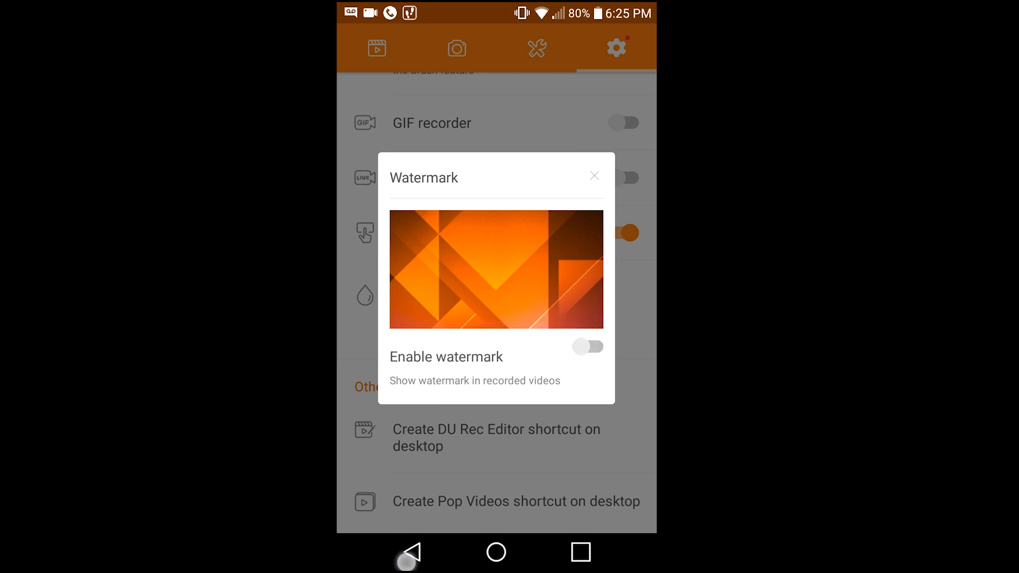
left_click(593, 175)
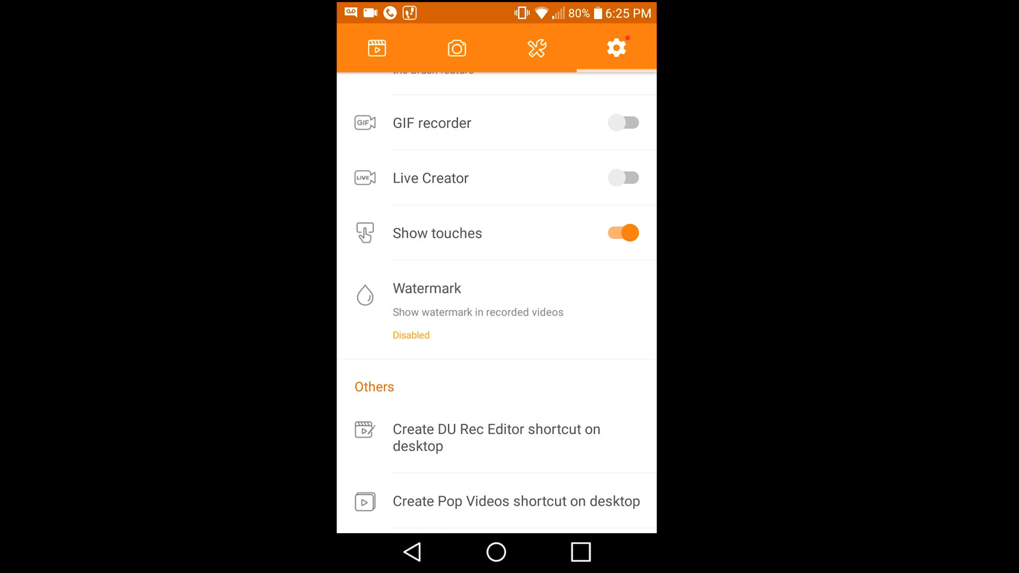
scroll("down", 3)
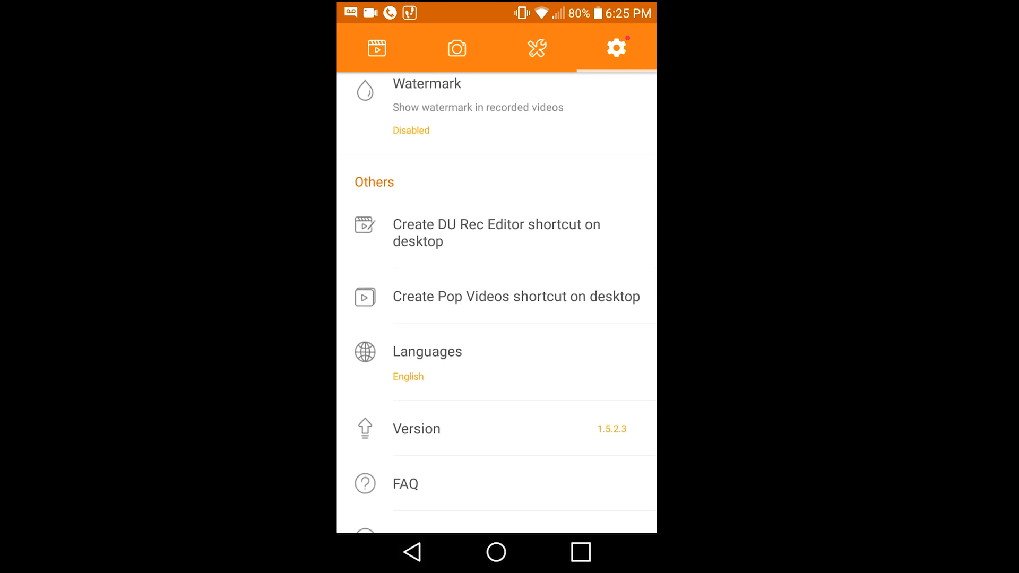
scroll("down", 3)
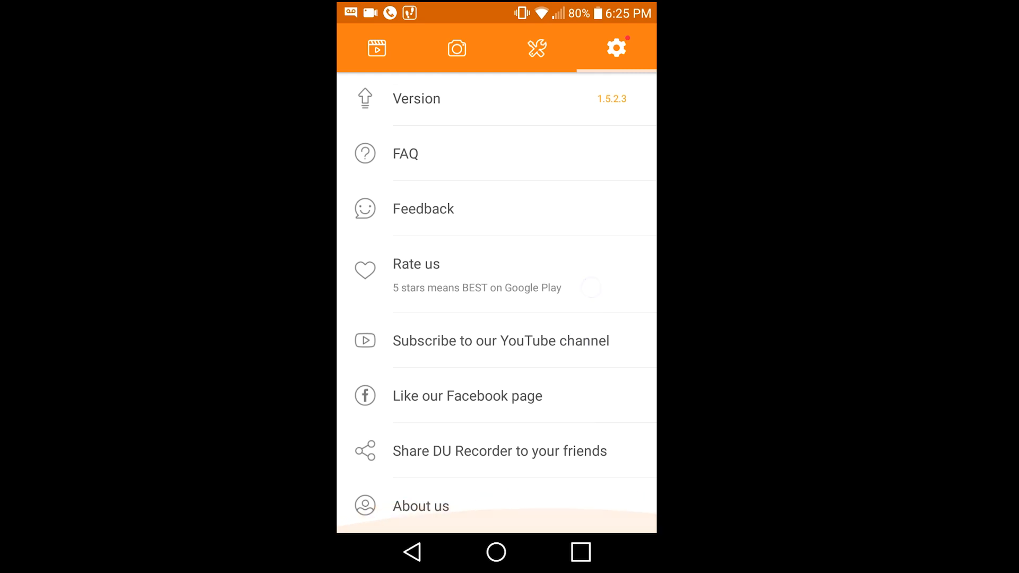
scroll("down", 3)
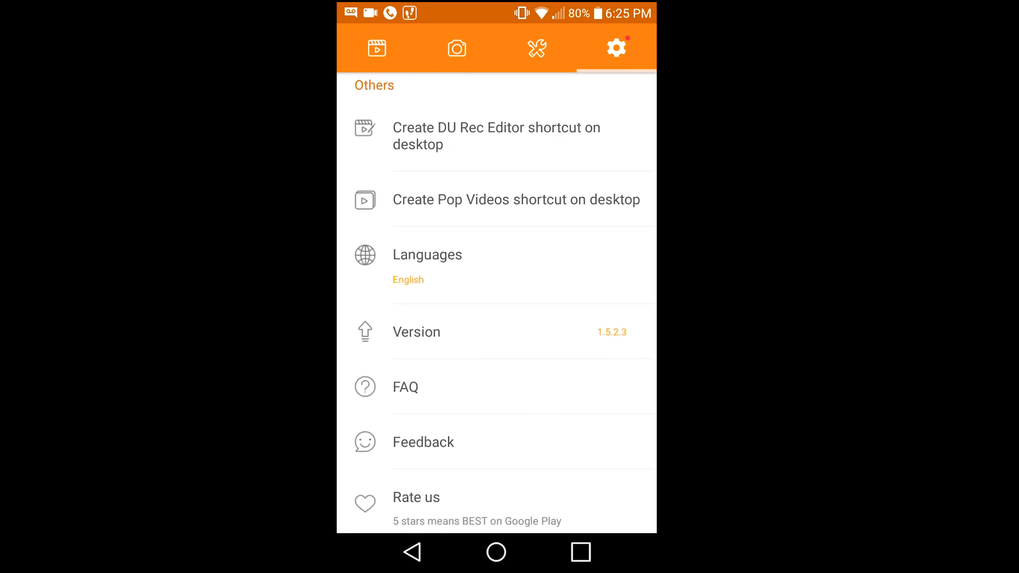
scroll("down", 3)
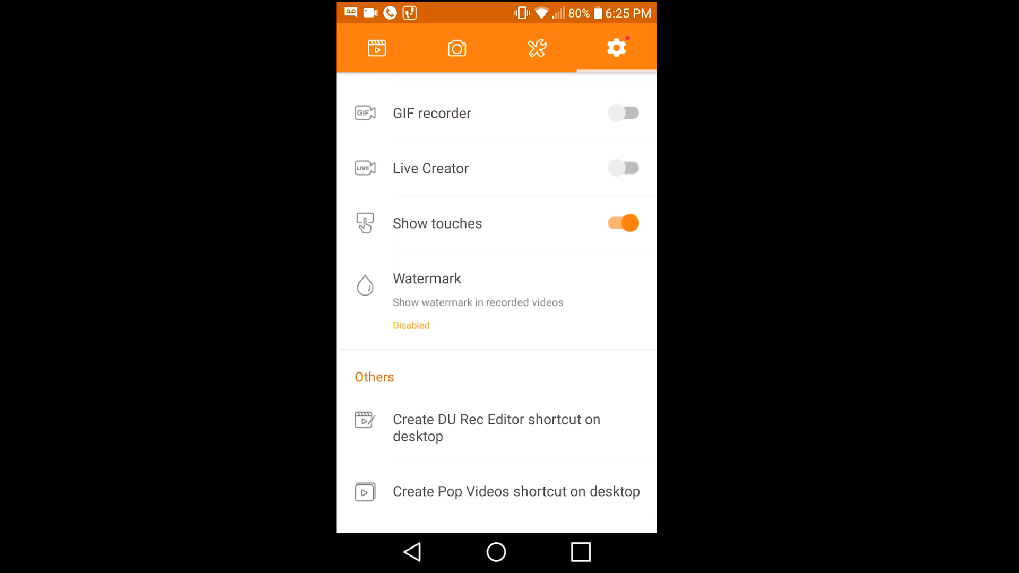
scroll("down", 3)
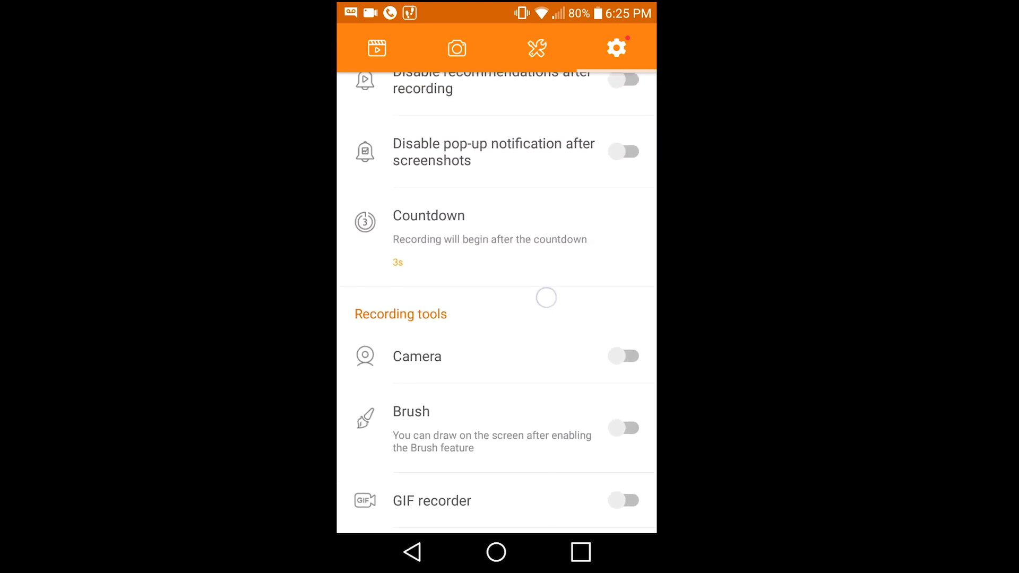
scroll("down", 3)
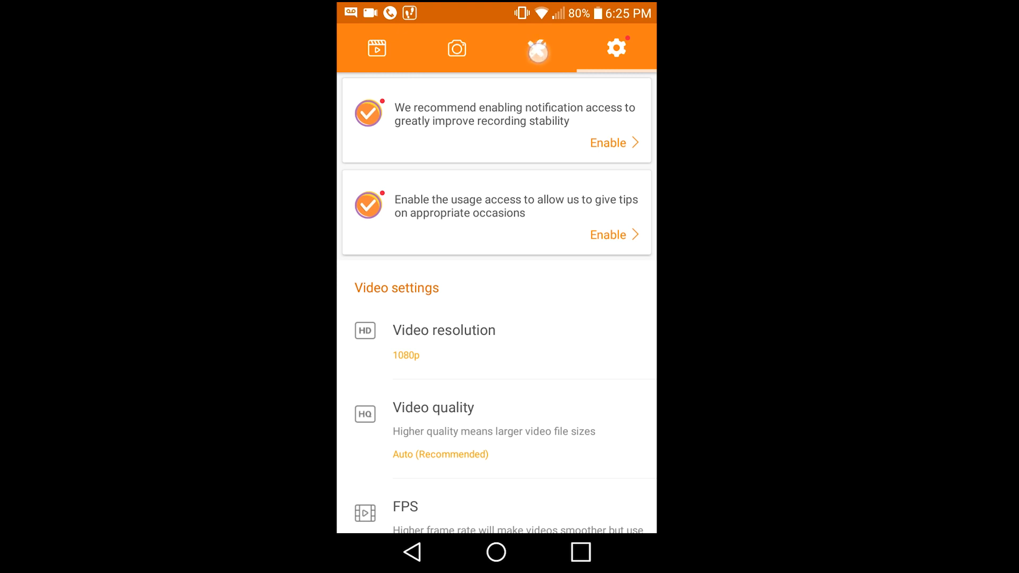
Show the Tools page with video editing, merging, GIF conversion and Wi-Fi transfer options
left_click(537, 48)
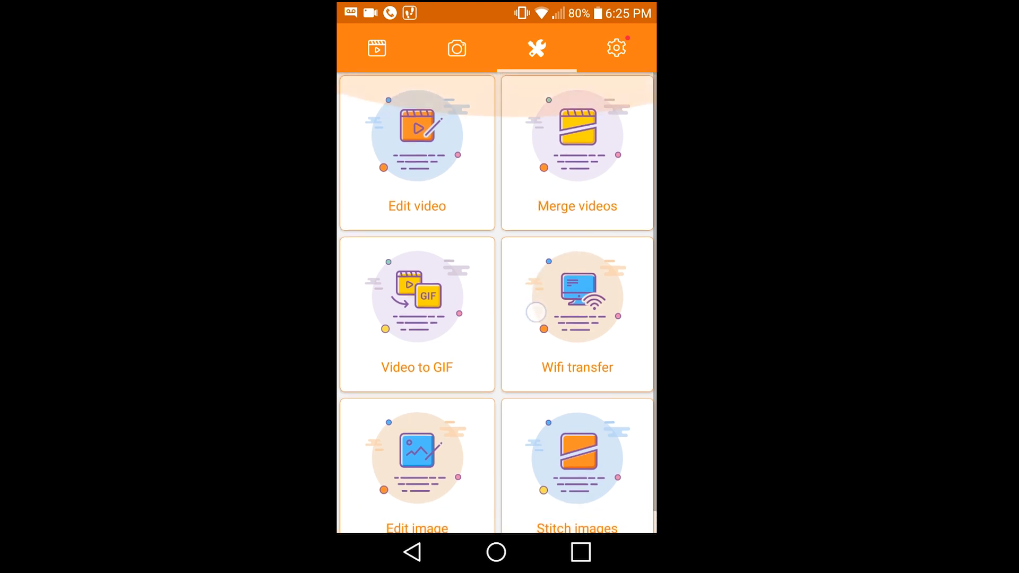
scroll("down", 3)
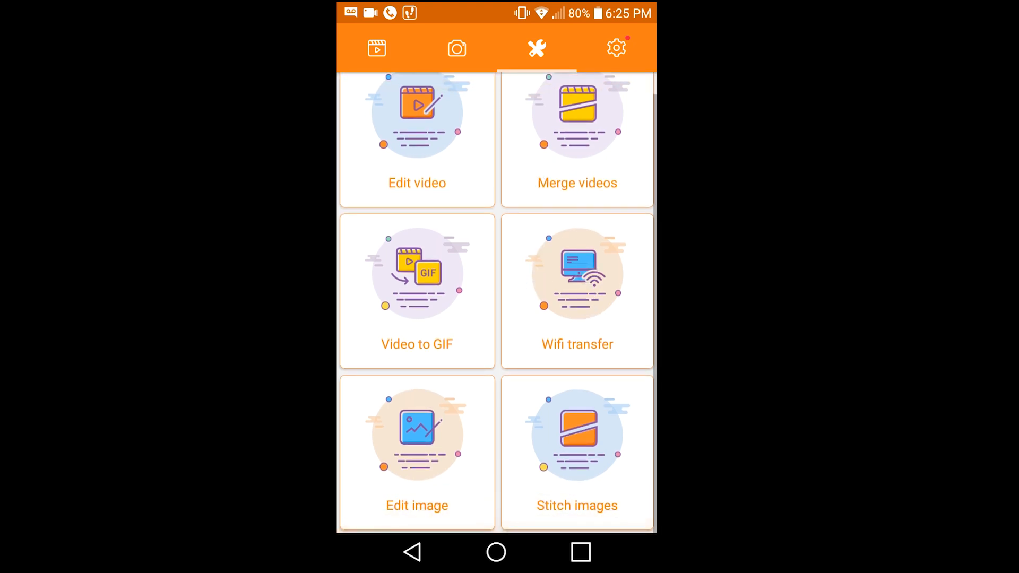